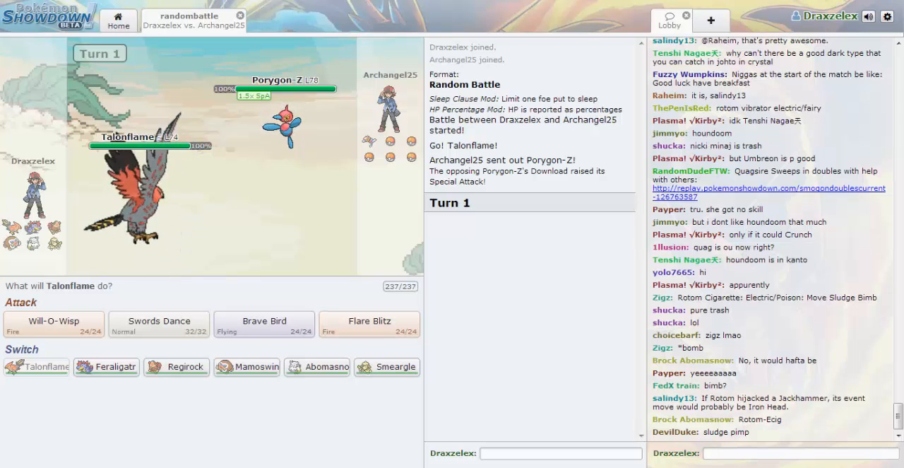
mouse_move(387, 366)
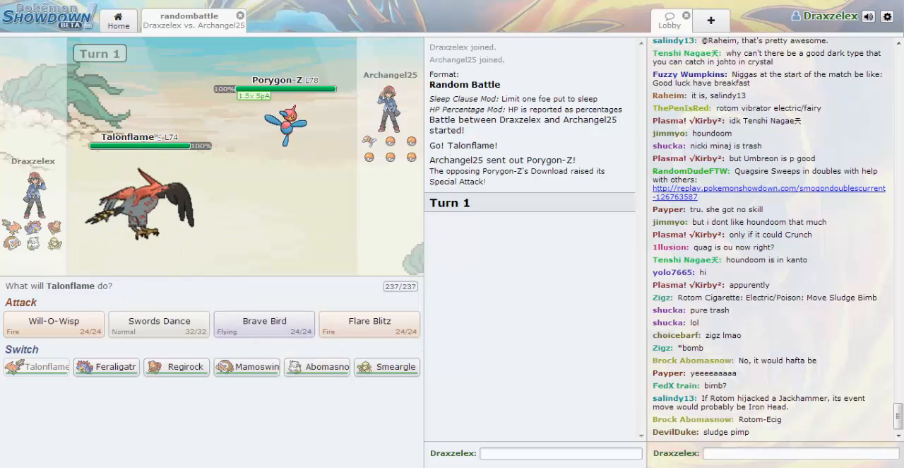
mouse_move(175, 366)
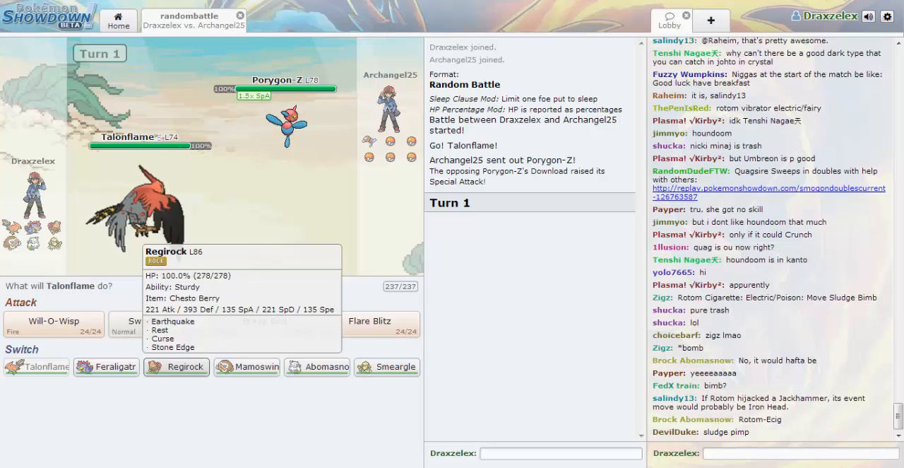
mouse_move(246, 366)
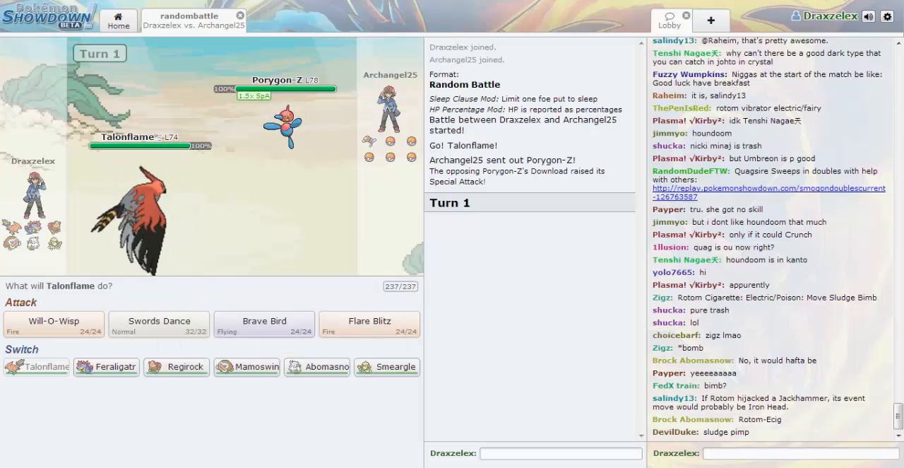
mouse_move(158, 319)
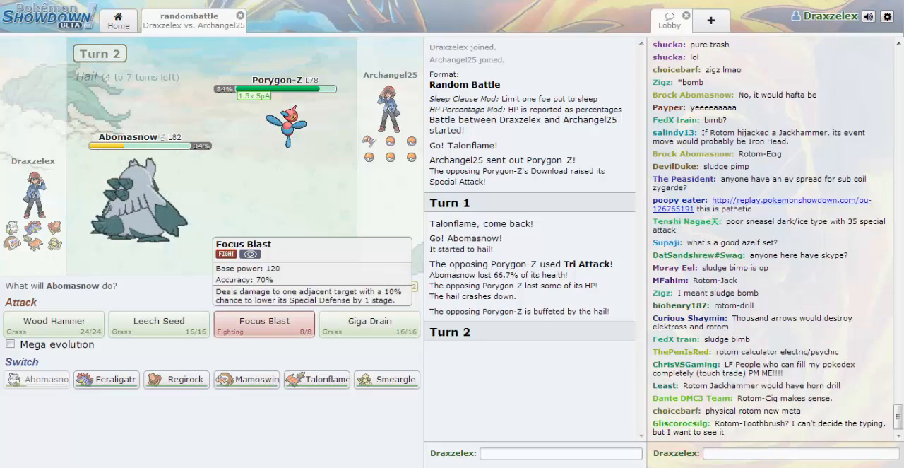
Lock in Abomasnow's Mega Evolution, then send in Feraligatr once Abomasnow faints
left_click(11, 344)
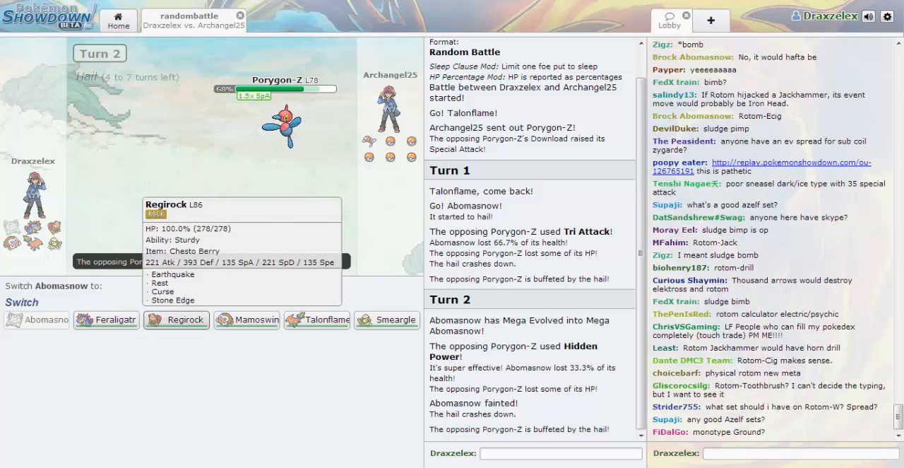
left_click(106, 320)
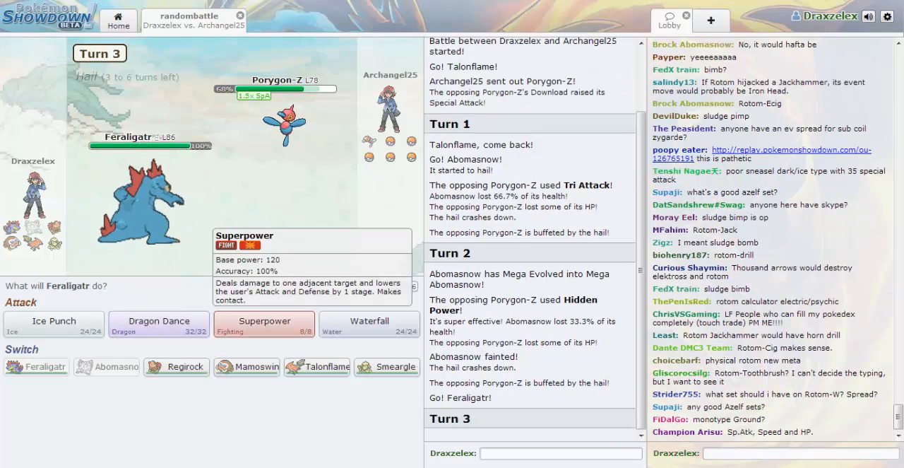
Knock out Porygon-Z with Feraligatr's Superpower, then Waterfall Hypno as Feraligatr falls
left_click(264, 324)
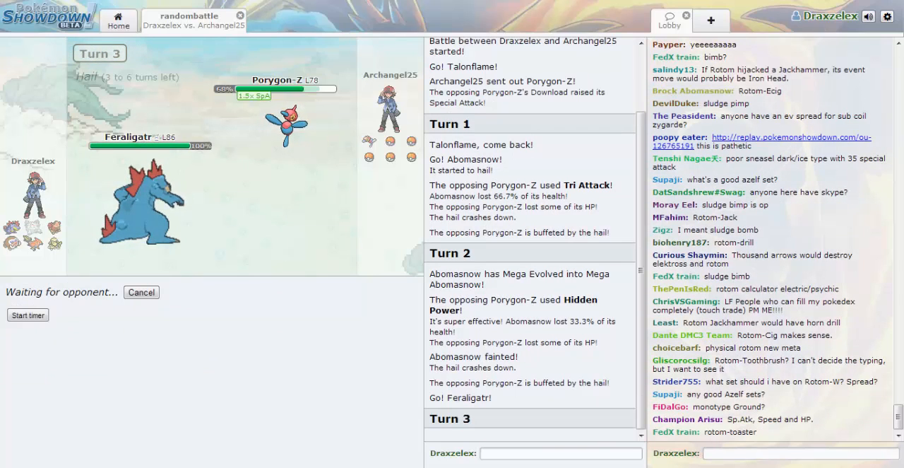
scroll("down", 3)
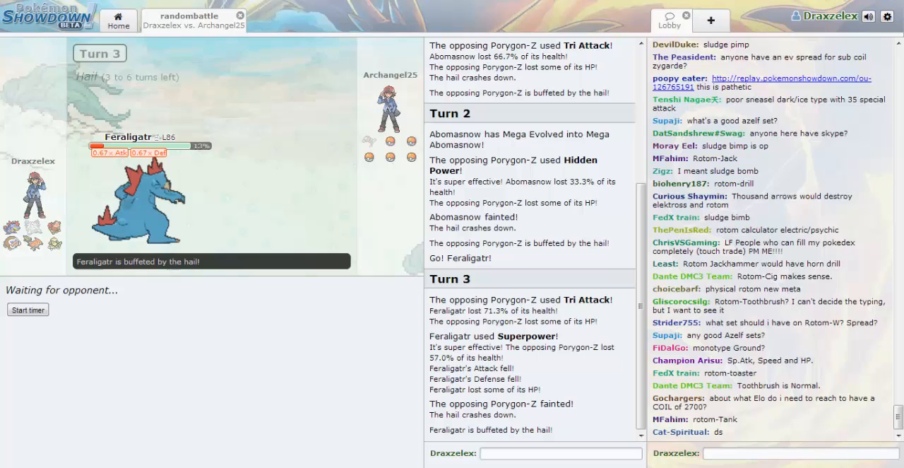
scroll("down", 3)
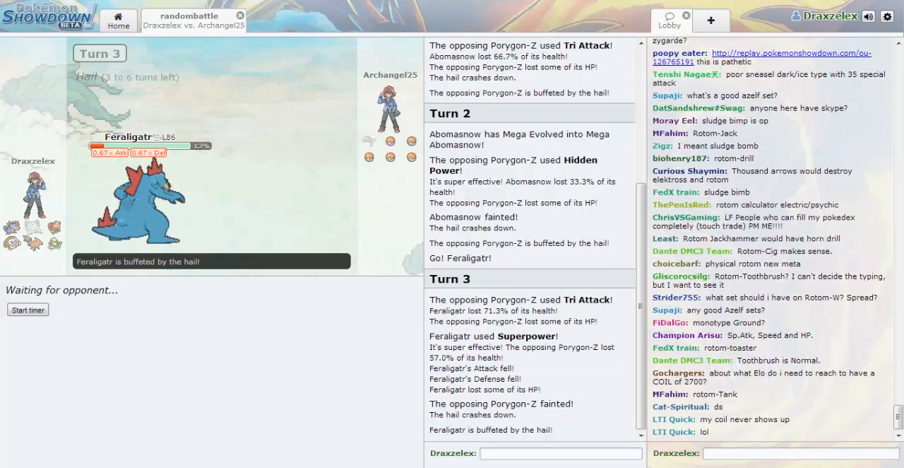
scroll("down", 3)
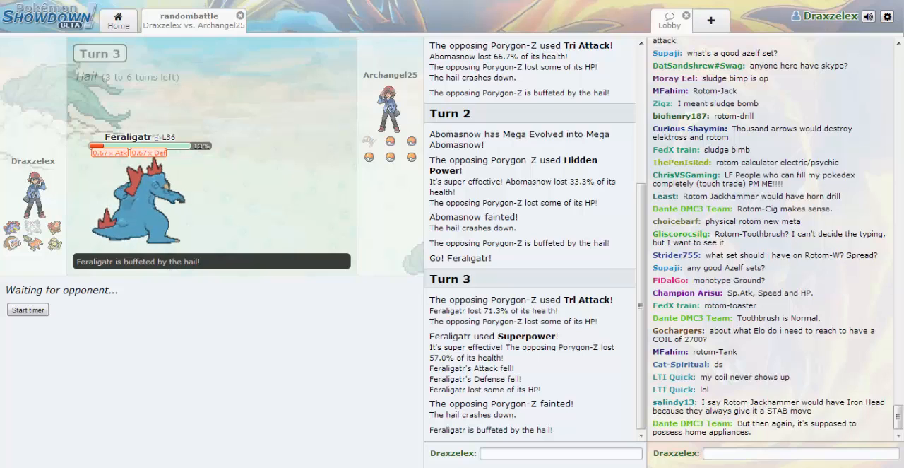
scroll("down", 3)
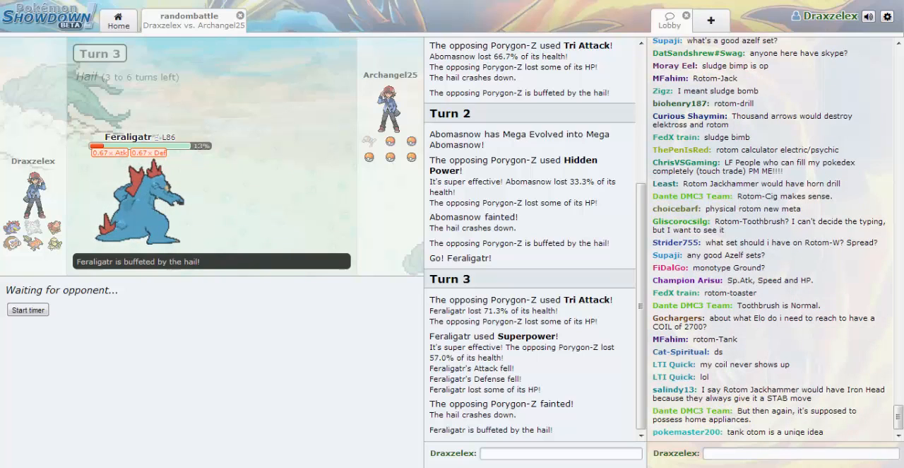
scroll("down", 3)
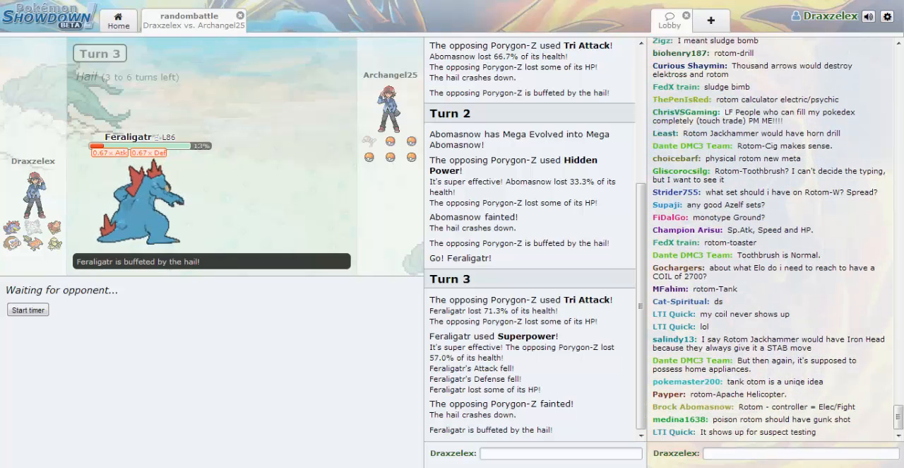
scroll("down", 3)
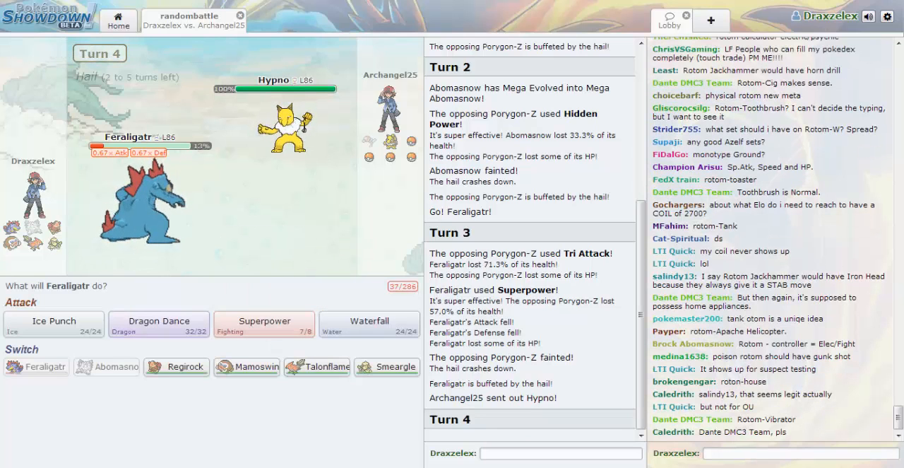
left_click(264, 323)
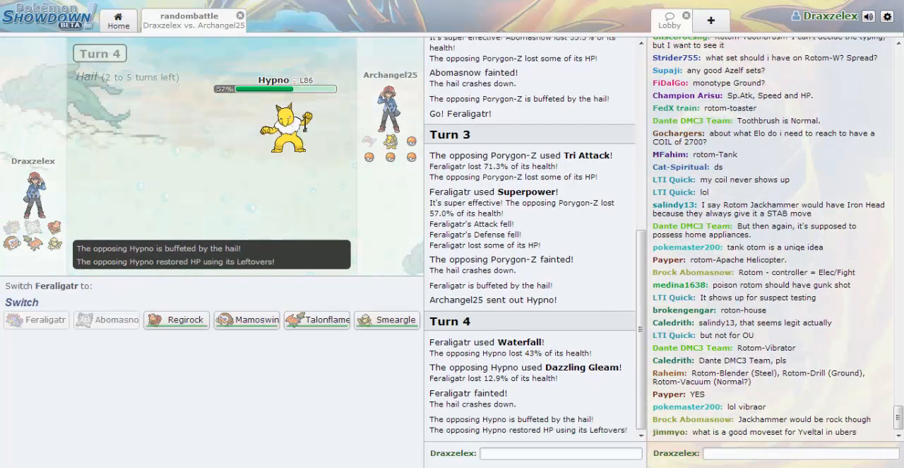
Have Mamoswine Stone Edge Hypno, then send Smeargle in after Mamoswine faints
scroll("down", 3)
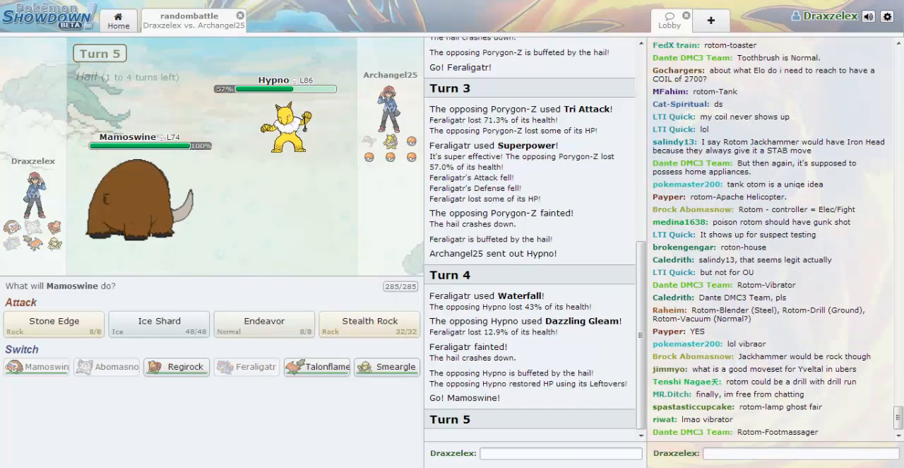
mouse_move(369, 321)
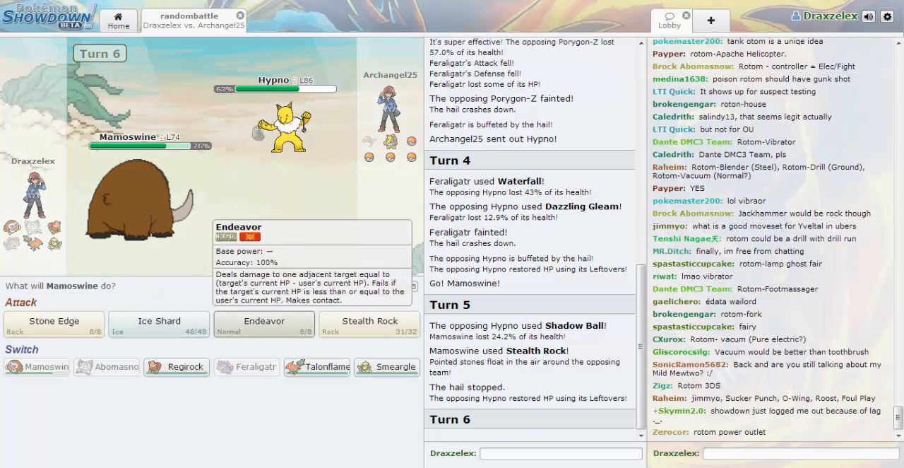
left_click(263, 323)
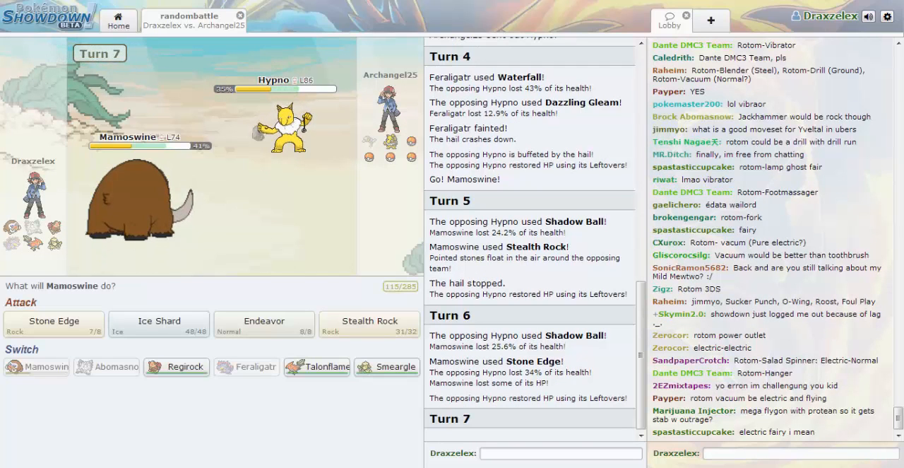
mouse_move(158, 324)
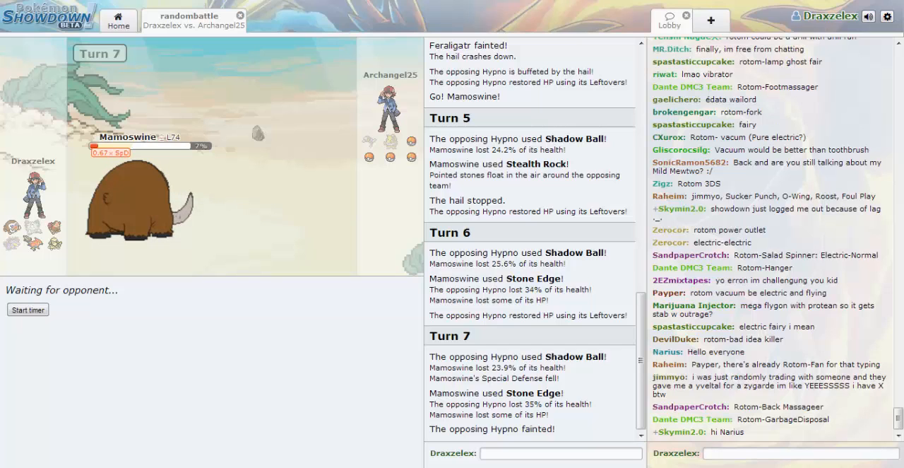
scroll("down", 3)
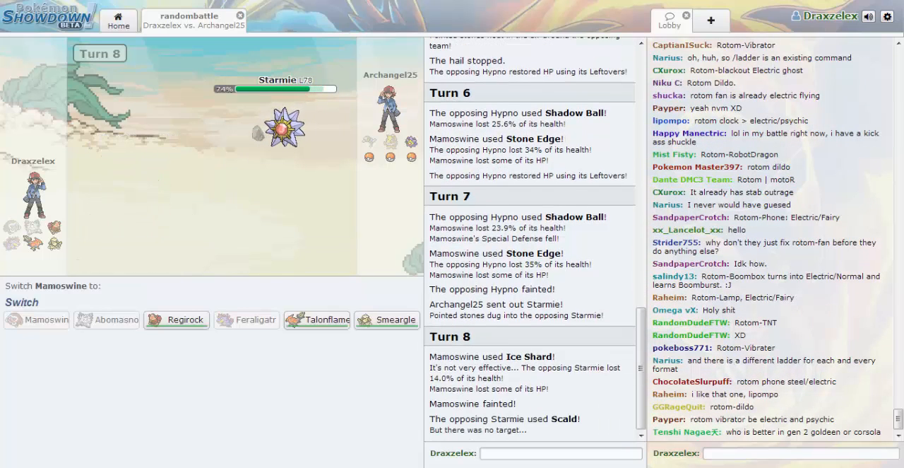
mouse_move(387, 320)
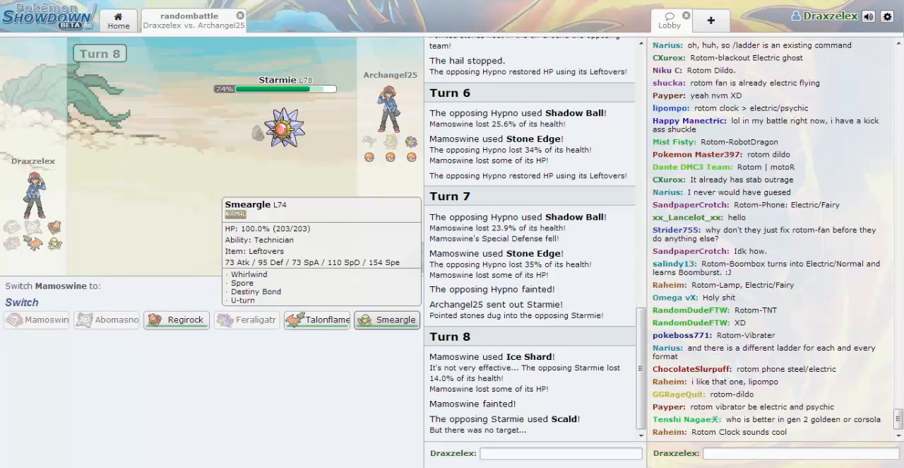
scroll("down", 3)
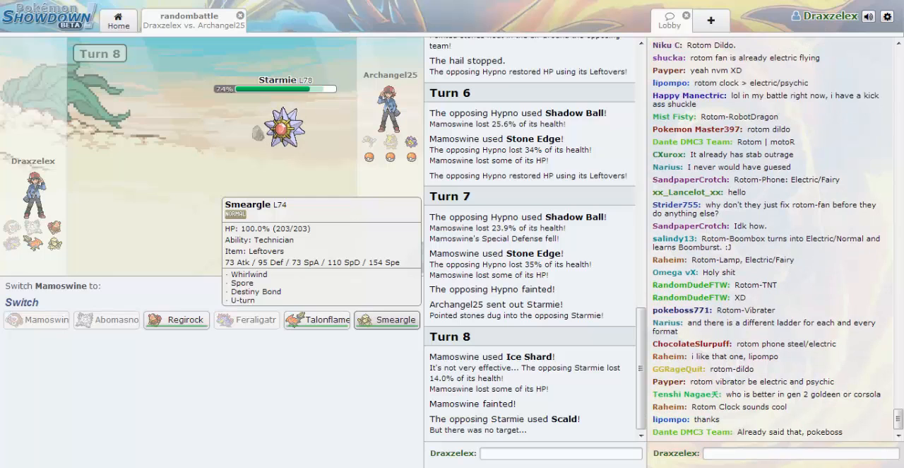
left_click(387, 319)
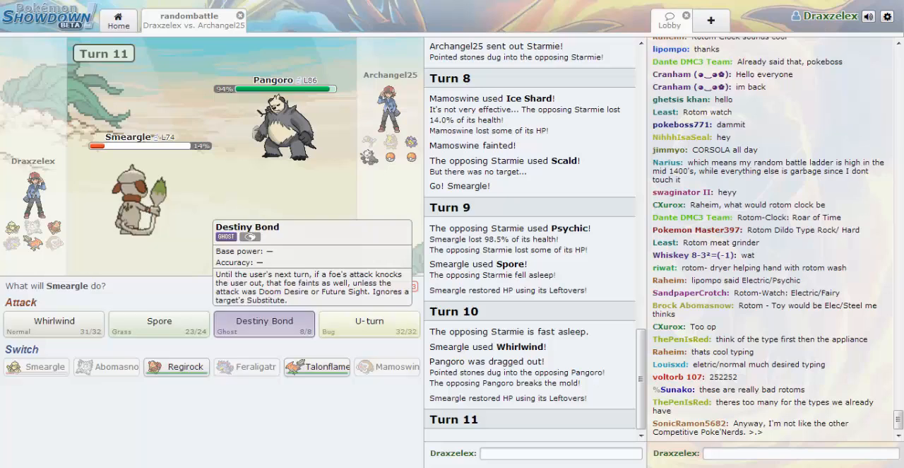
Use Smeargle's Destiny Bond to take down Pangoro, then bring in Talonflame
left_click(263, 319)
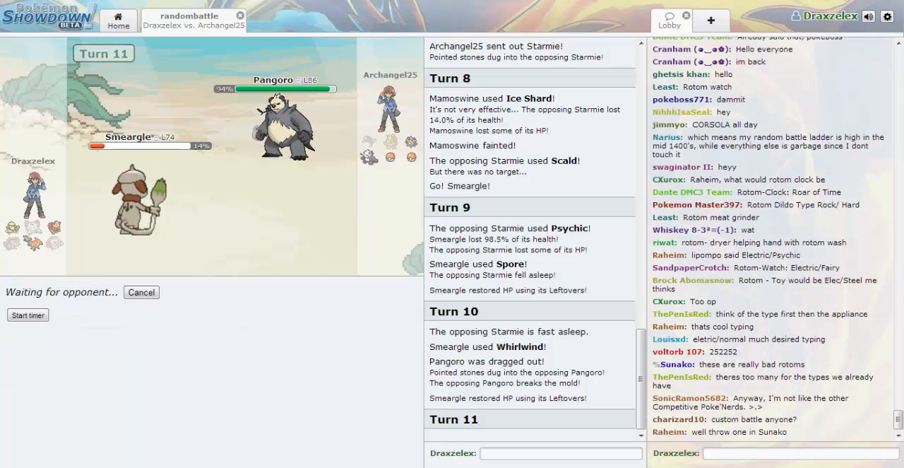
scroll("down", 3)
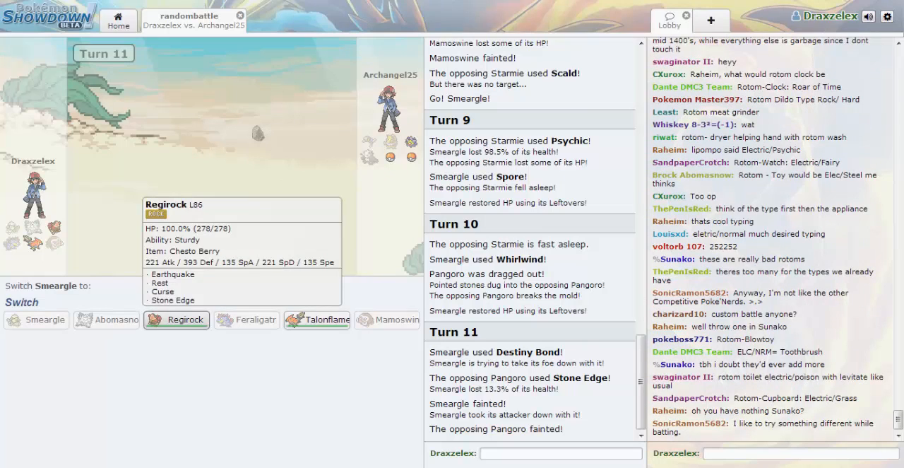
left_click(316, 319)
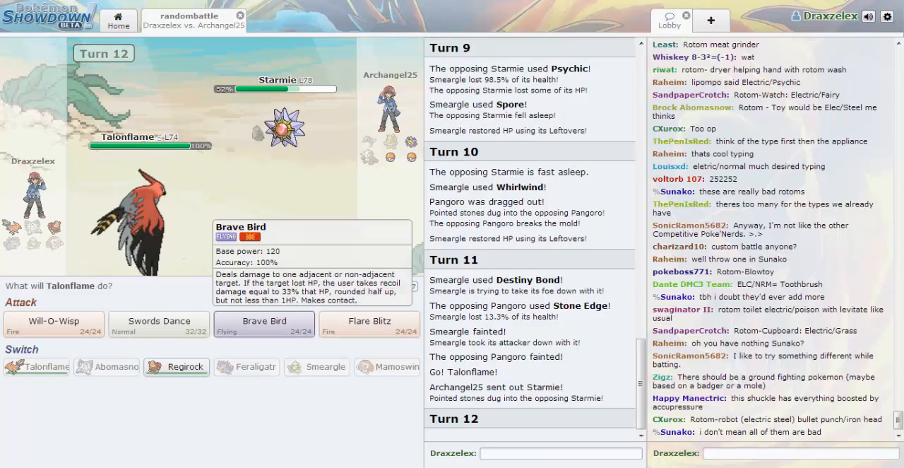
Hit Starmie with Brave Bird on turns 12 and 13, then send in Regirock
left_click(263, 323)
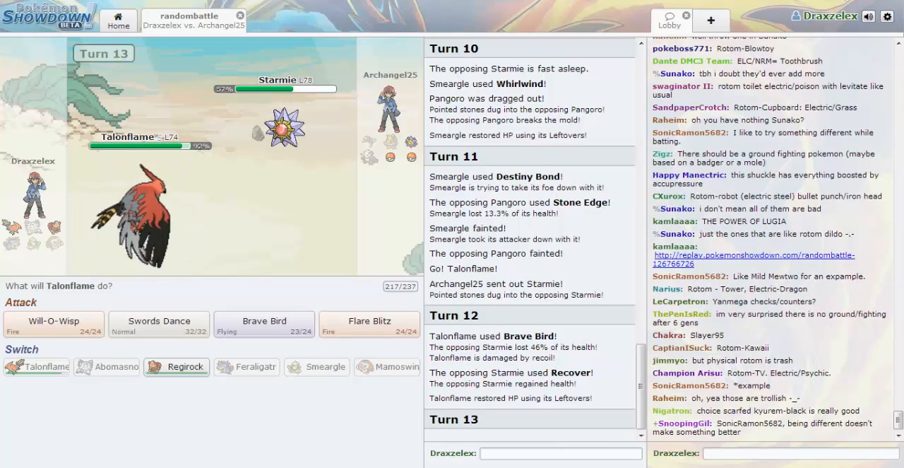
left_click(263, 325)
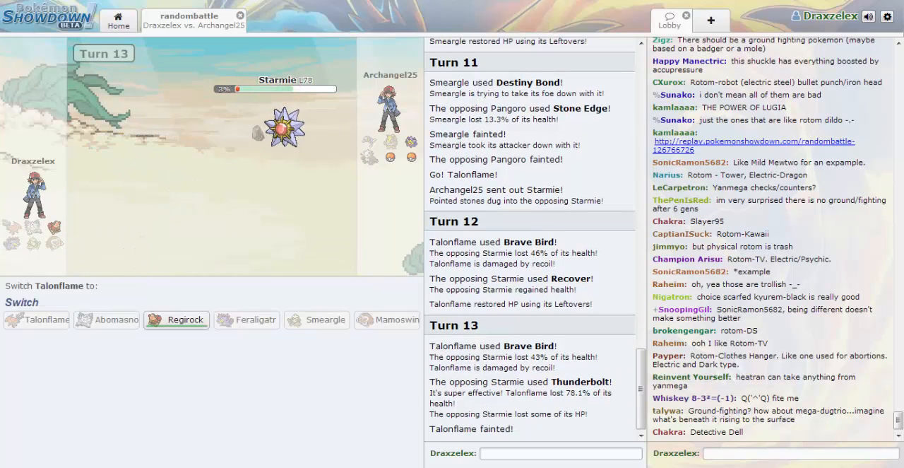
left_click(175, 319)
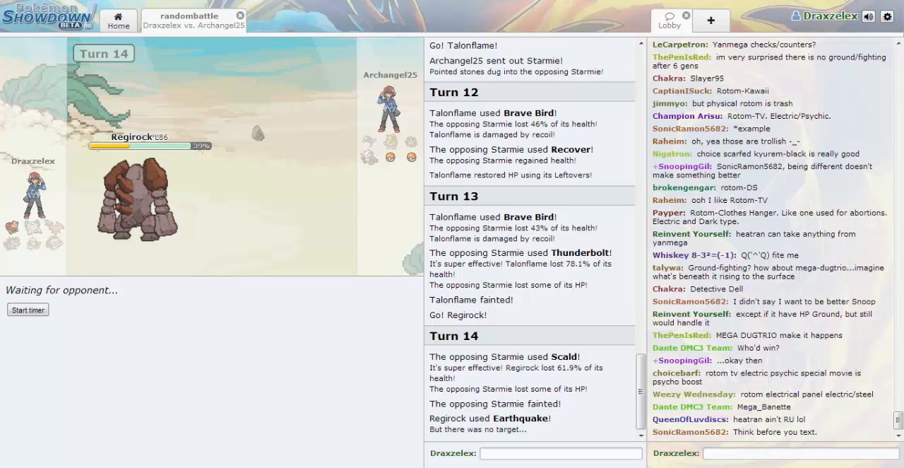
Heal Regirock with Rest, pick its turn-16 move, and skip the turn animation
scroll("down", 3)
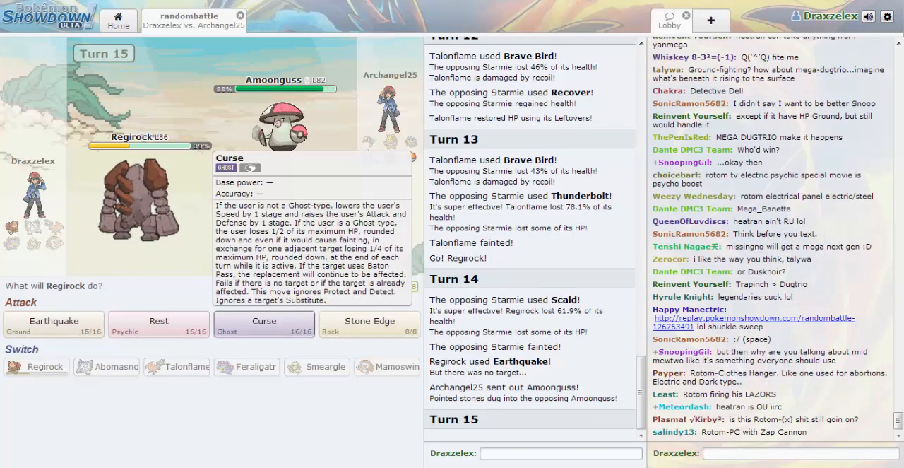
left_click(158, 322)
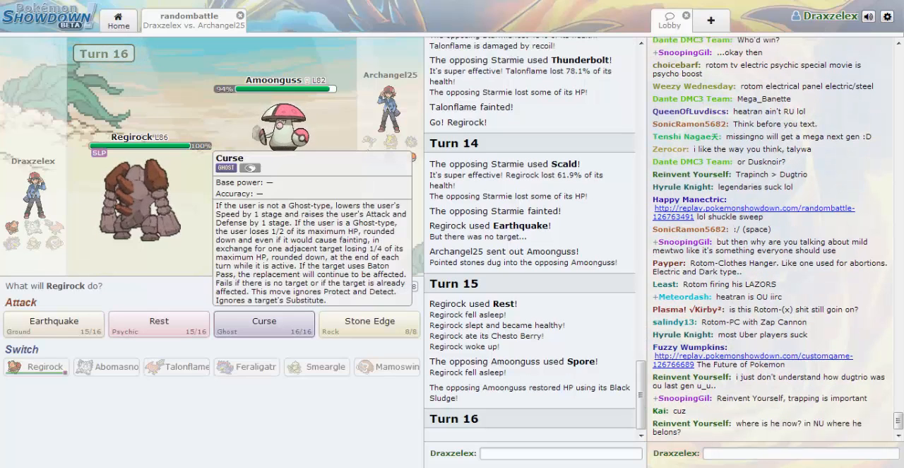
left_click(264, 322)
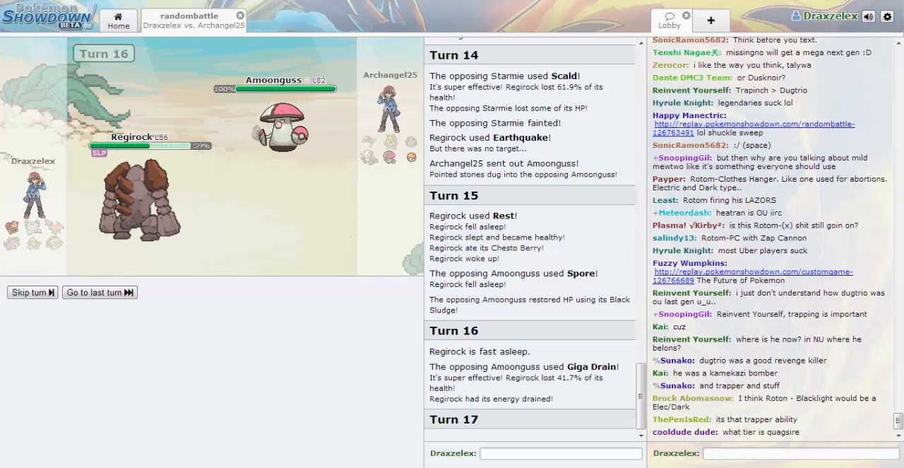
left_click(31, 291)
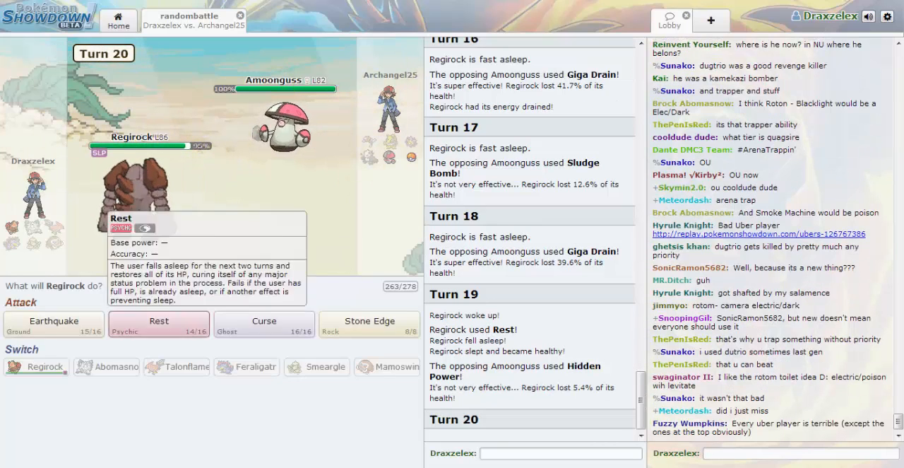
Choose Rest for Regirock and skip ahead until it faints to Amoonguss's Giga Drain
left_click(158, 322)
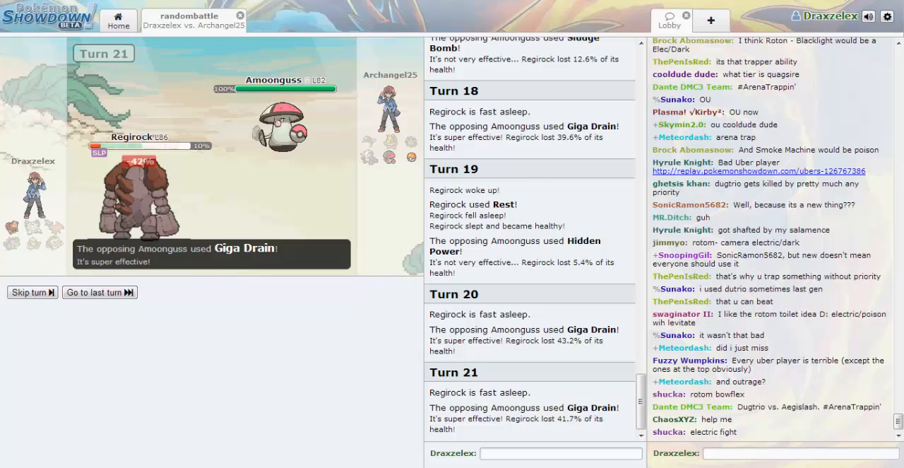
left_click(99, 291)
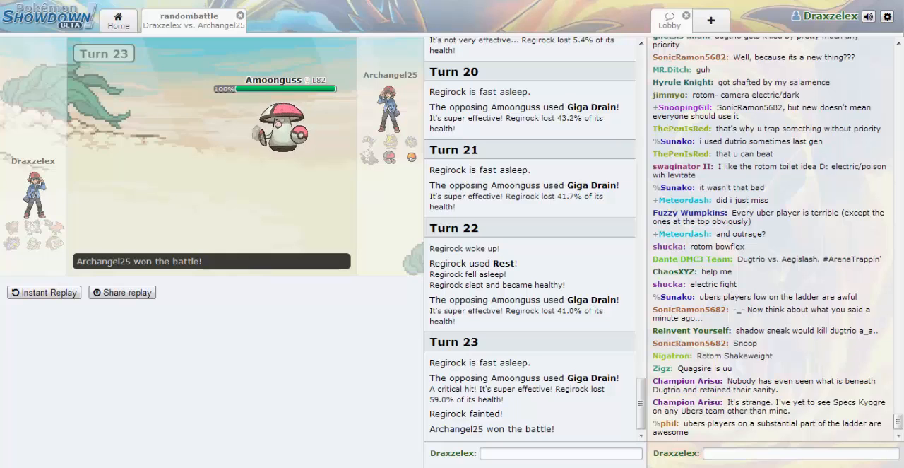
scroll("down", 3)
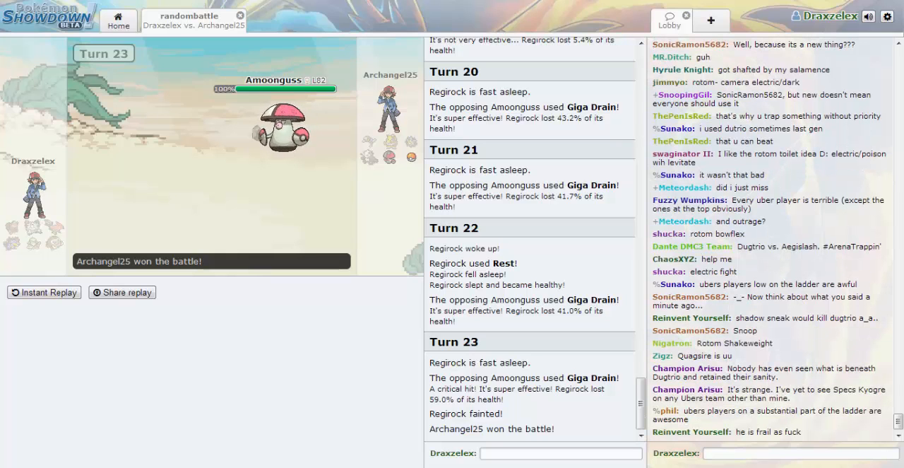
scroll("down", 3)
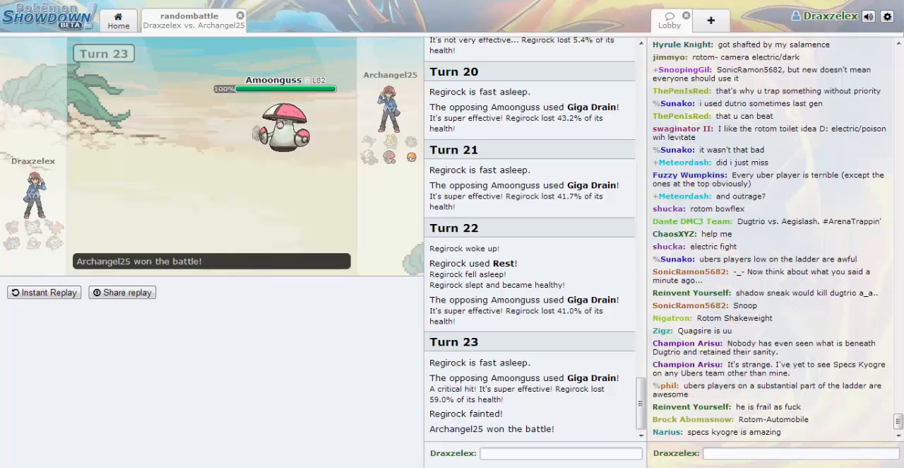